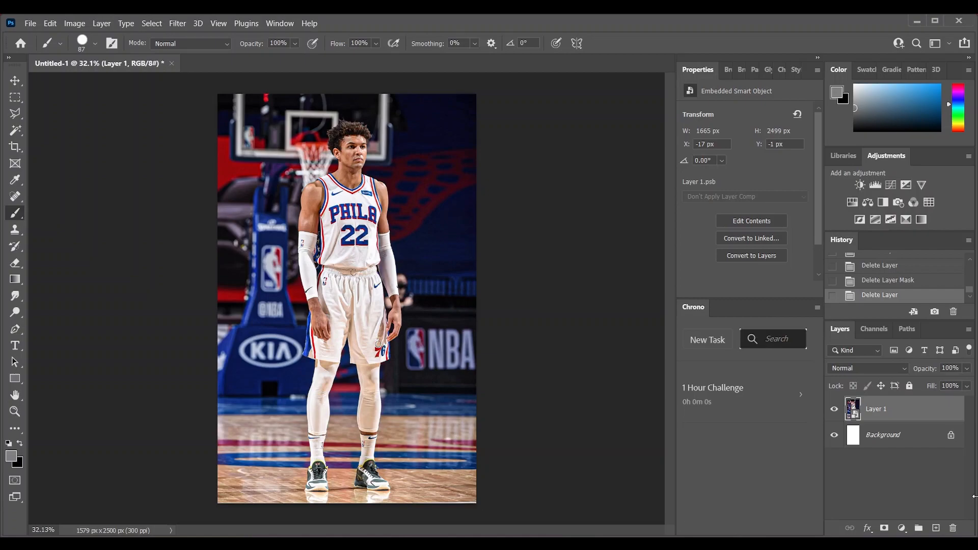
mouse_move(658, 307)
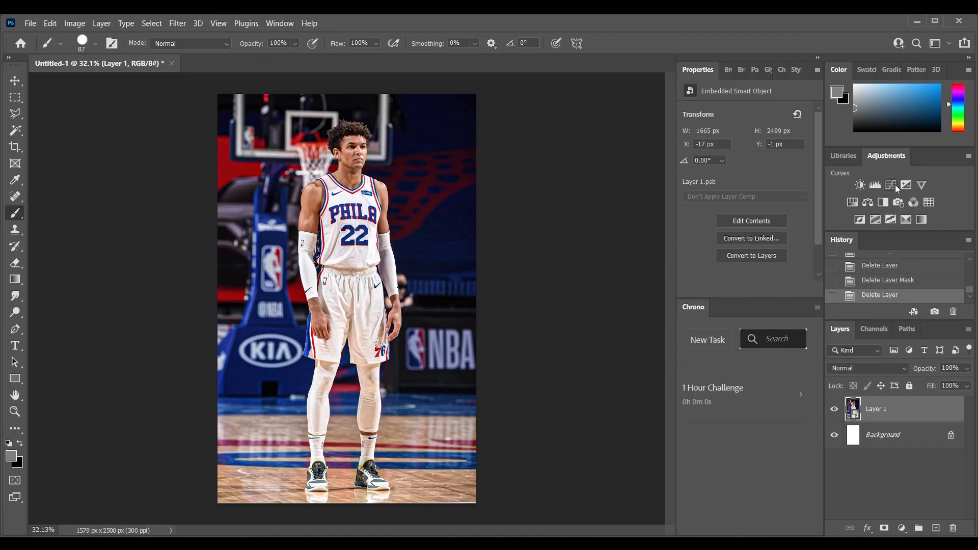
Add a Curves adjustment above the photo and toggle its visibility to compare the contrast
click(891, 184)
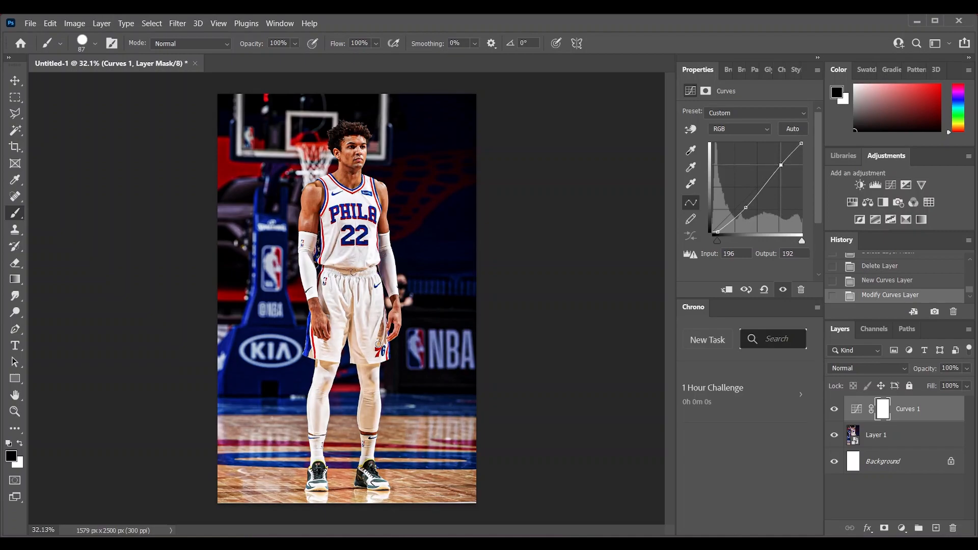
click(835, 409)
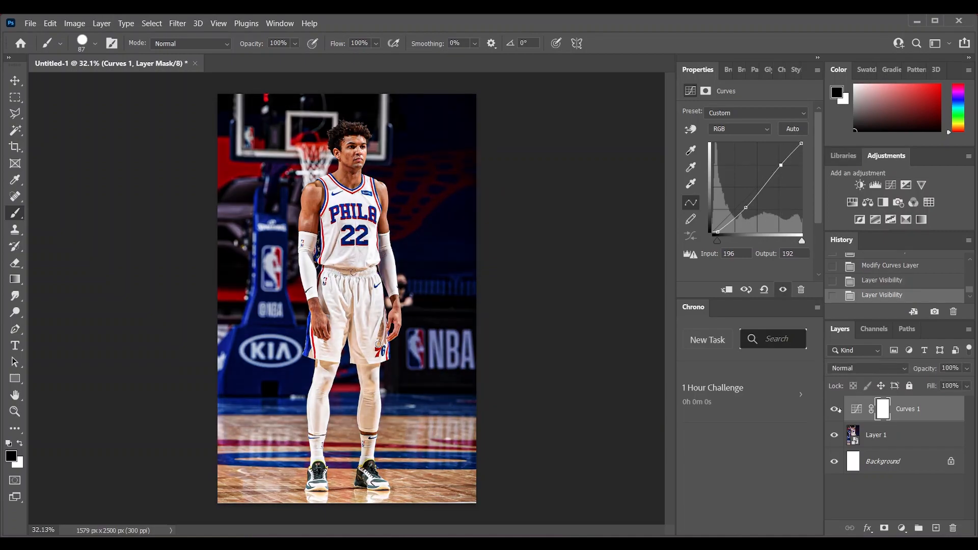
click(882, 202)
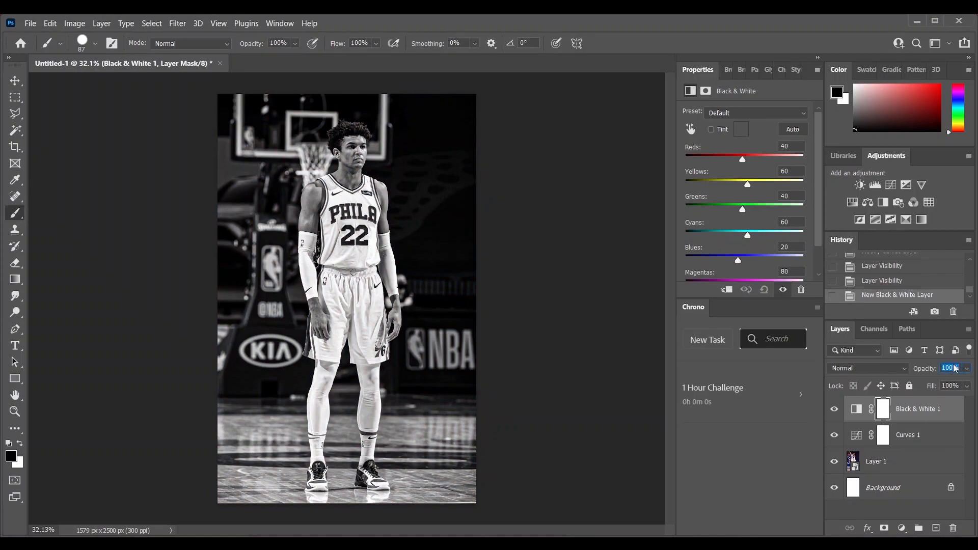
Blend the Black & White 1 layer in Soft Light mode and add a second Black & White adjustment
click(867, 368)
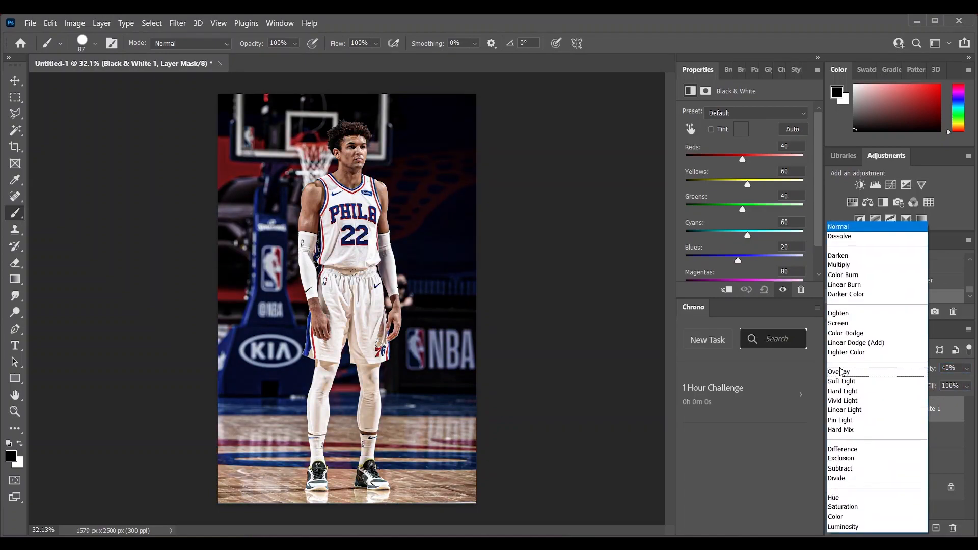
click(842, 381)
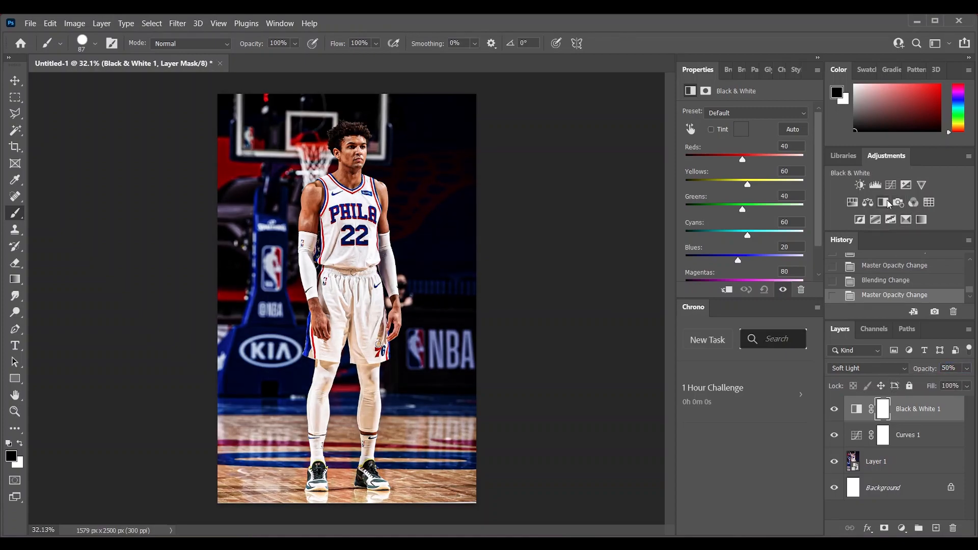
click(883, 184)
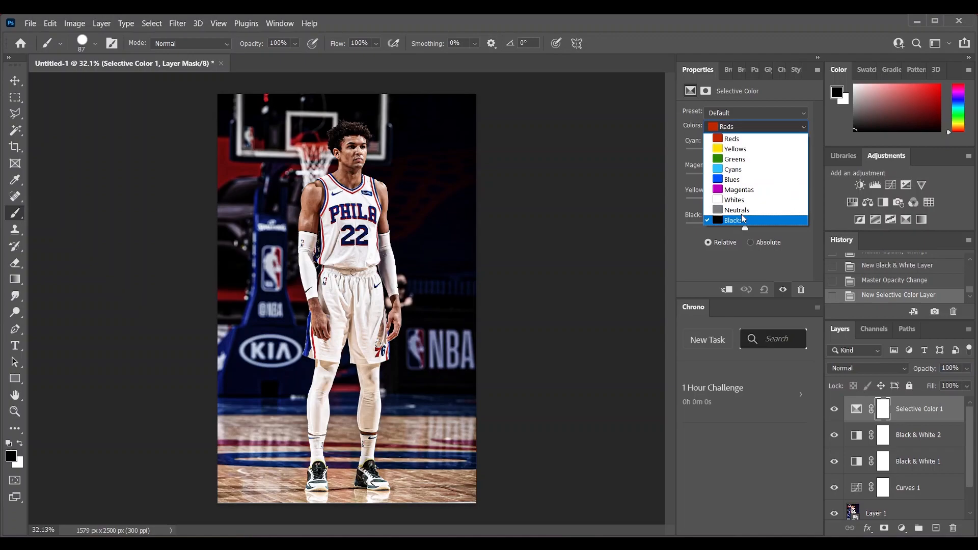
Choose the Whites colour range in the Selective Color properties
click(734, 200)
text(-10)
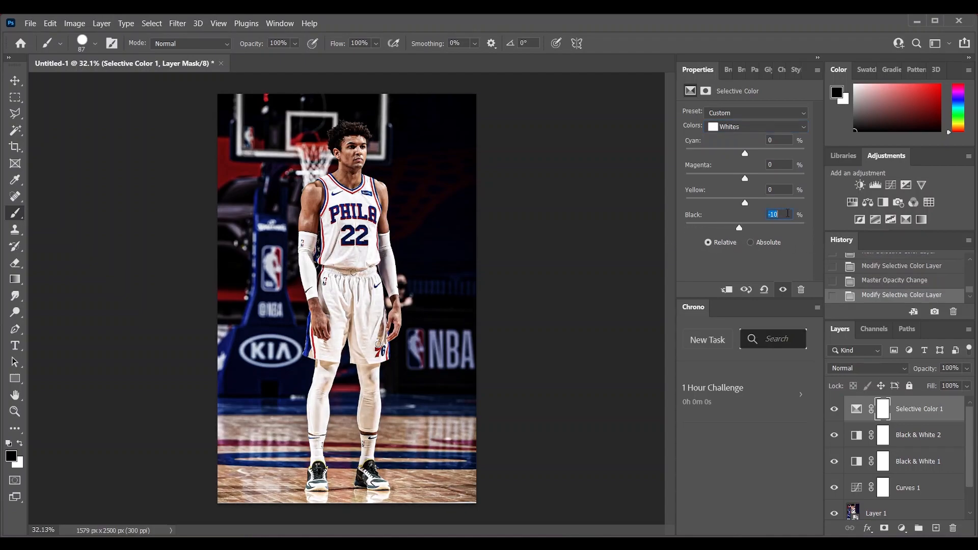
Switch the Selective Color range to Neutrals, then on to Blacks
click(755, 127)
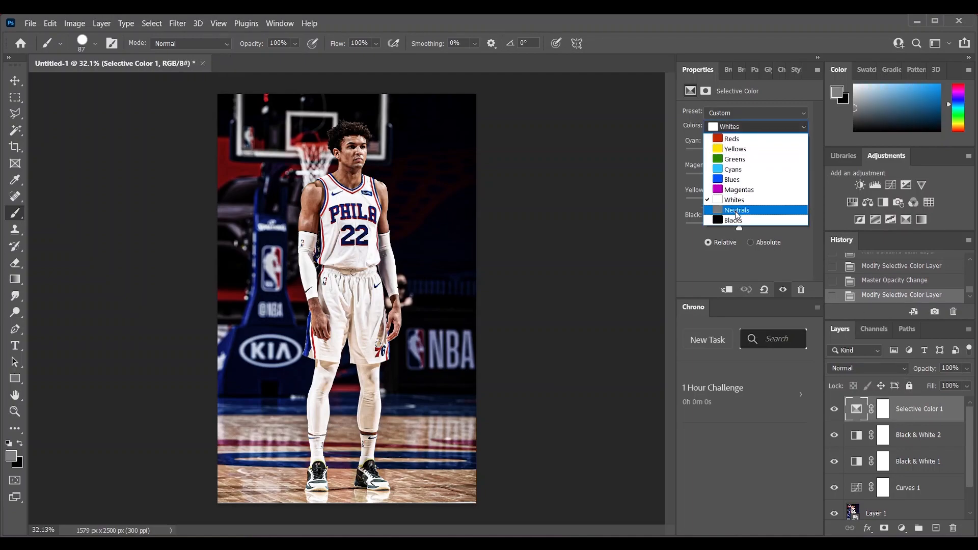
click(736, 211)
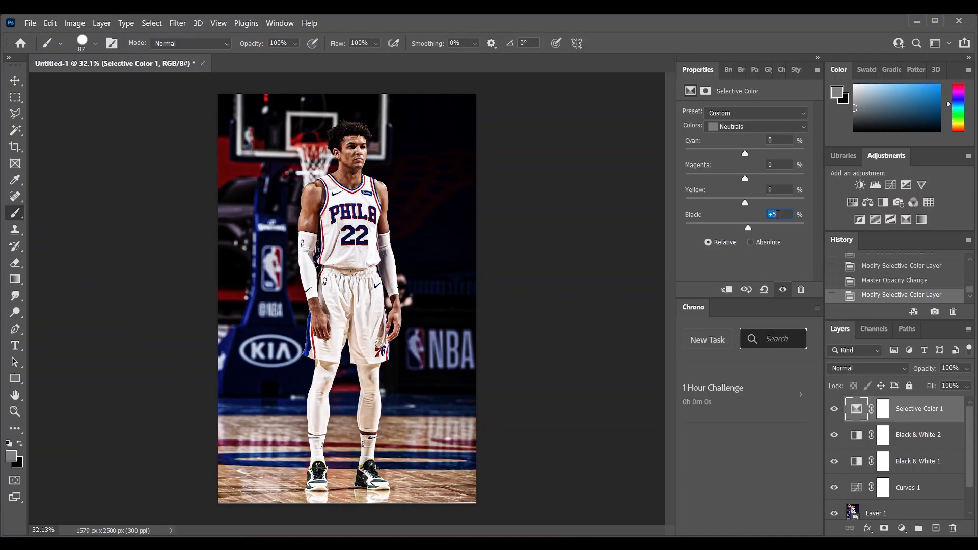
click(755, 126)
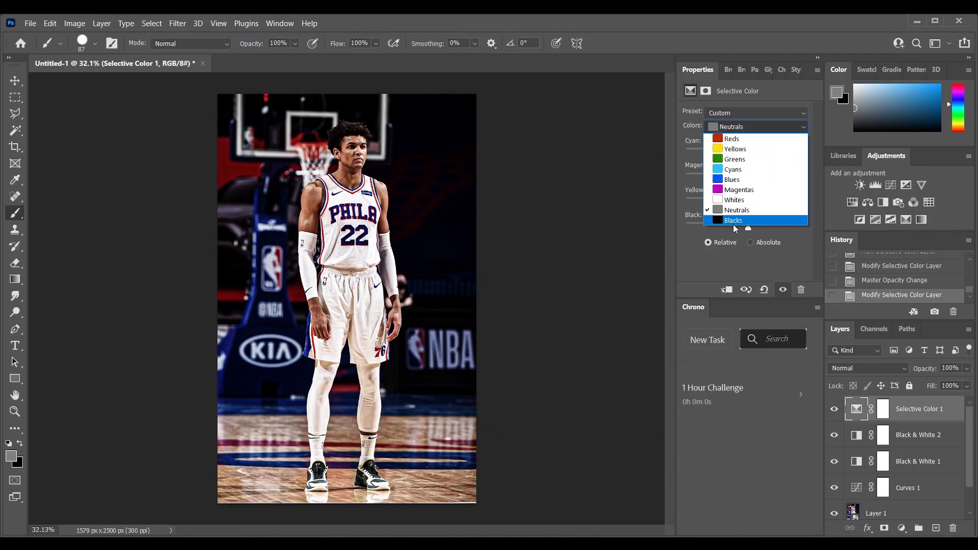
click(733, 220)
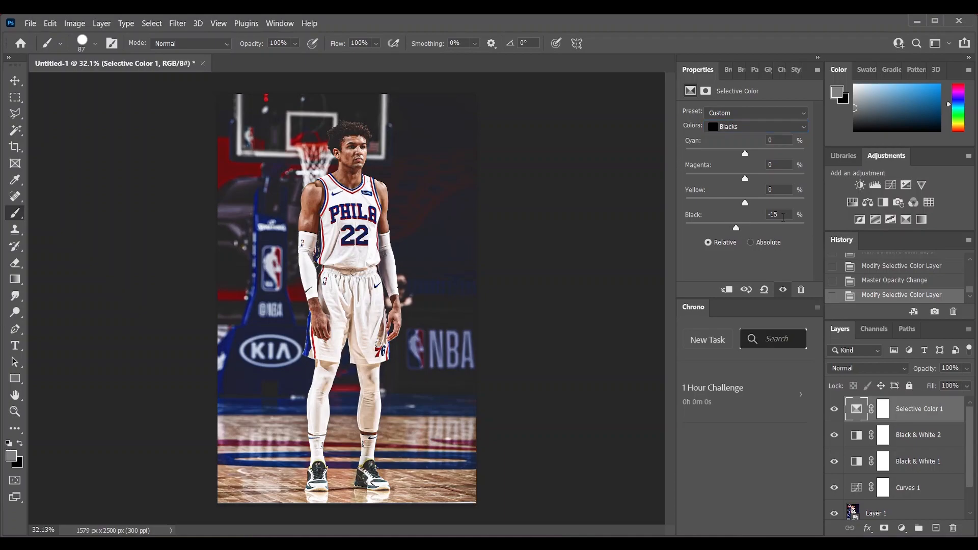
Set the Blacks' black amount to -12% and toggle the Curves layer to compare
triple_click(779, 215)
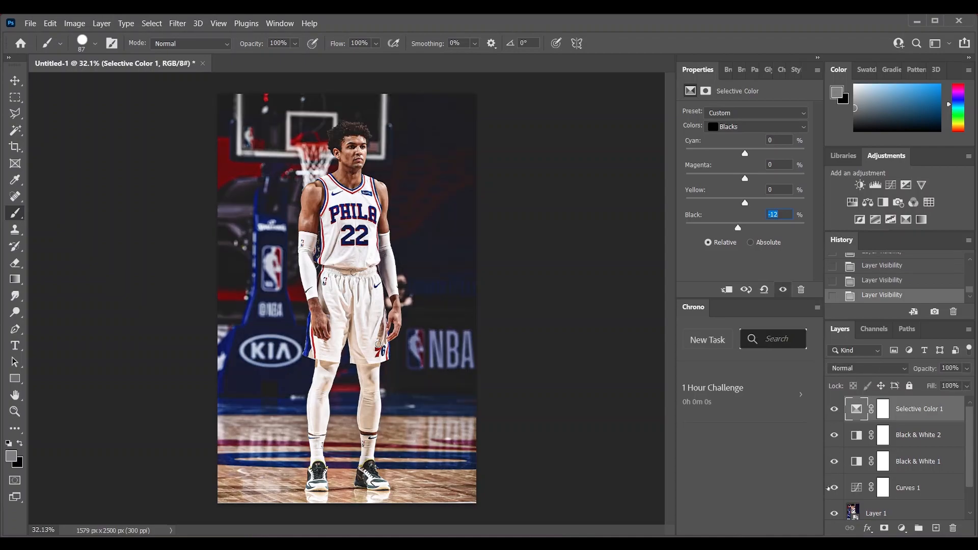
click(834, 488)
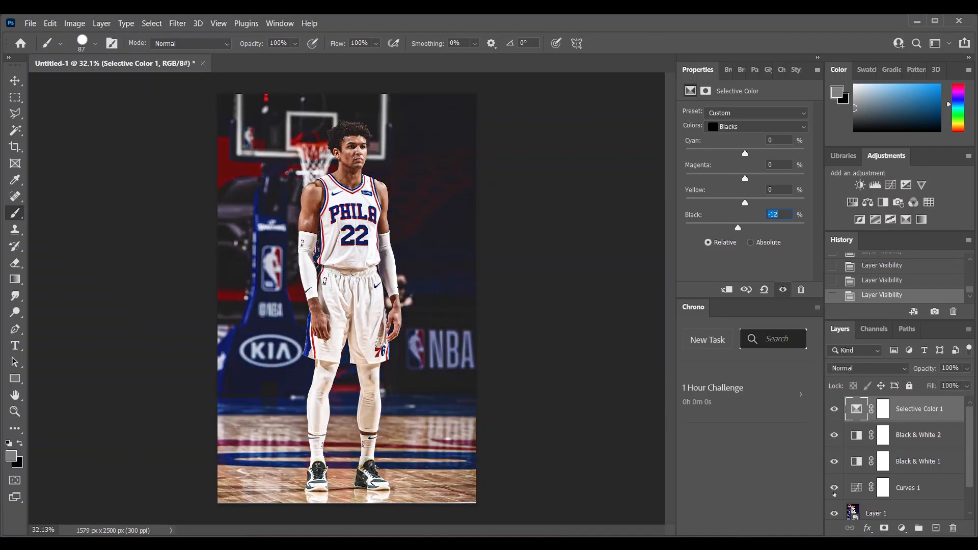